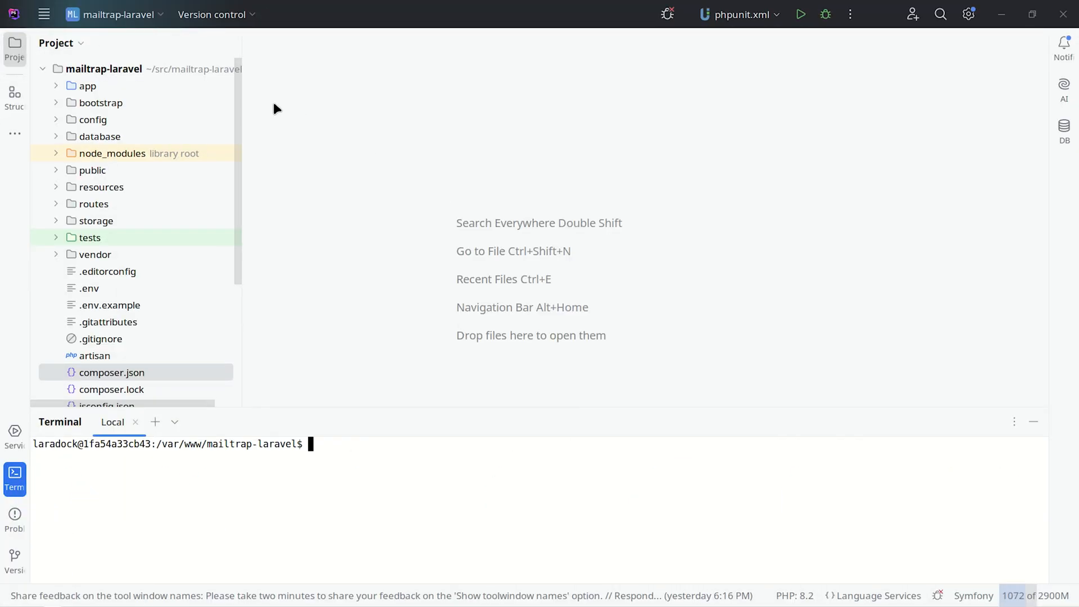
{"action": "mouse_move", "coordinate": [126, 297]}
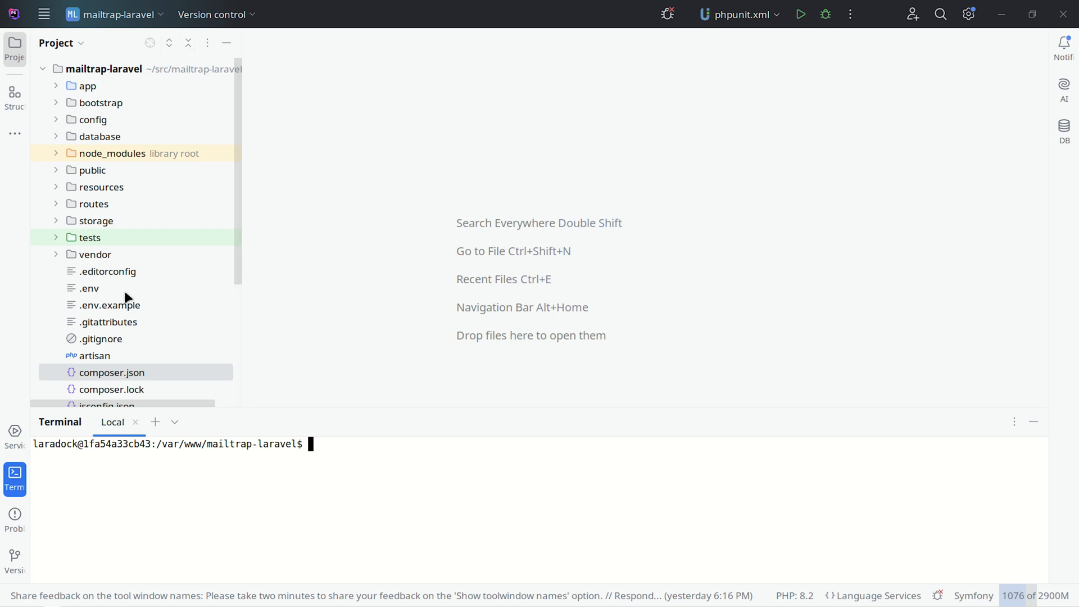
- Open composer.json to show the phpoffice/phpword and railsware/mailtrap-php requirements
{"action": "left_click", "coordinate": [110, 372]}
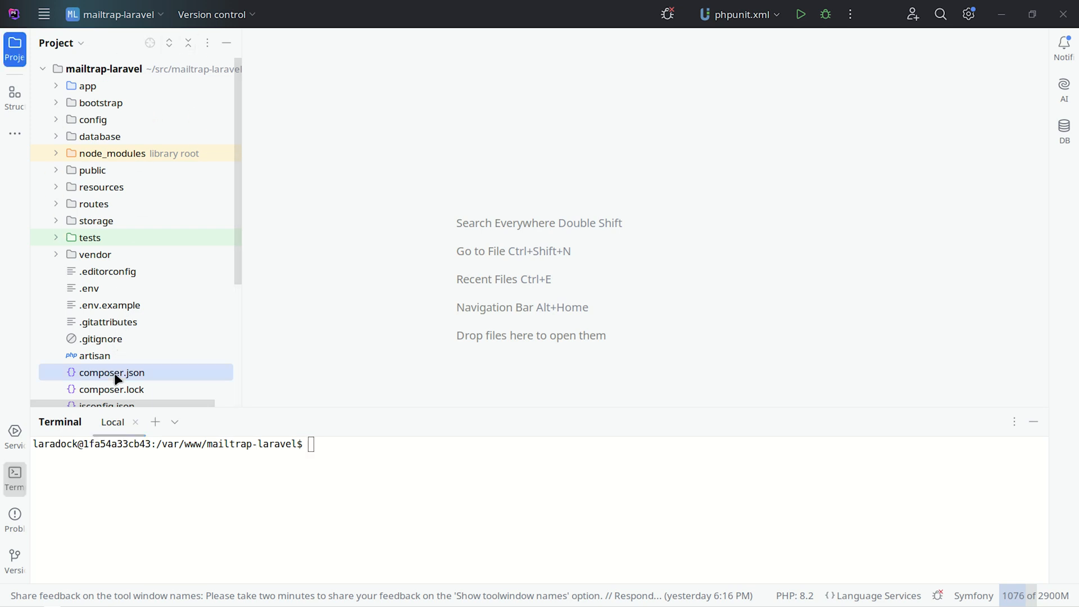
{"action": "double_click", "coordinate": [111, 372]}
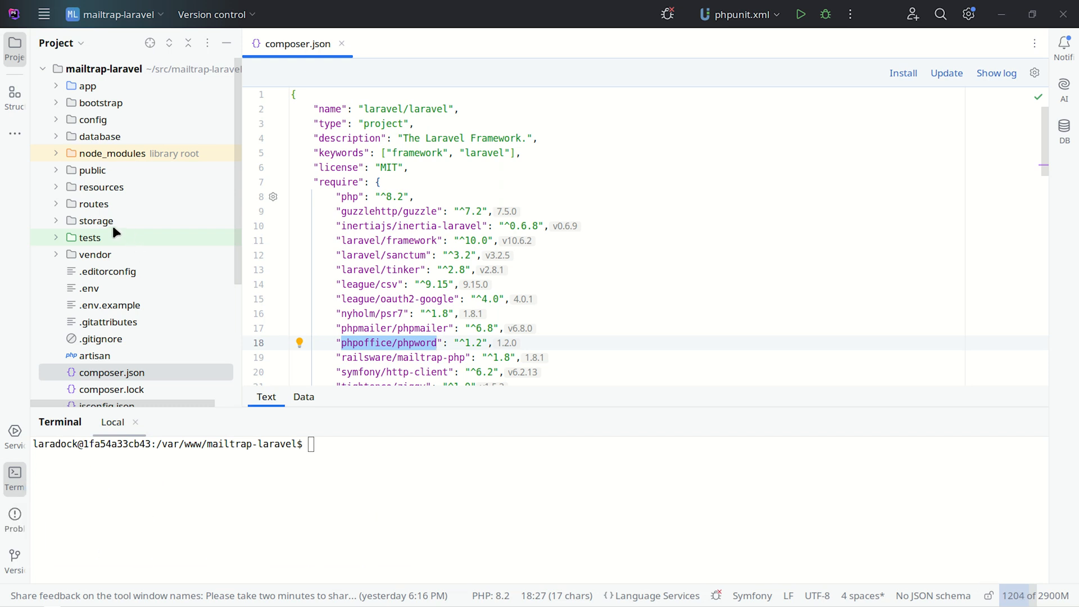
- Expand storage/app and open email_template.docx in LibreOffice Writer
{"action": "left_click", "coordinate": [95, 220]}
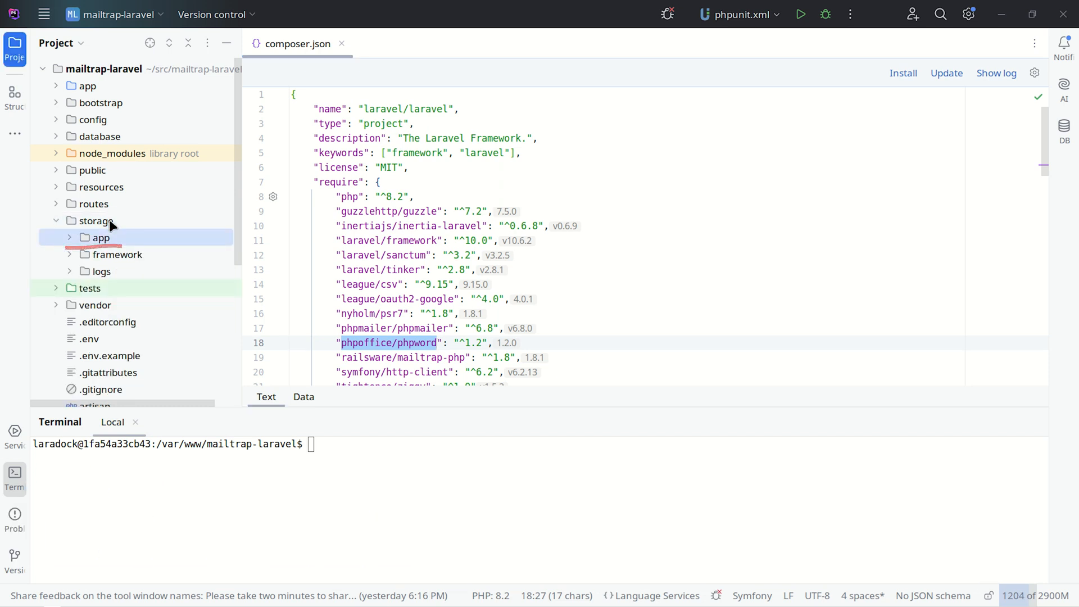
{"action": "left_click", "coordinate": [100, 238]}
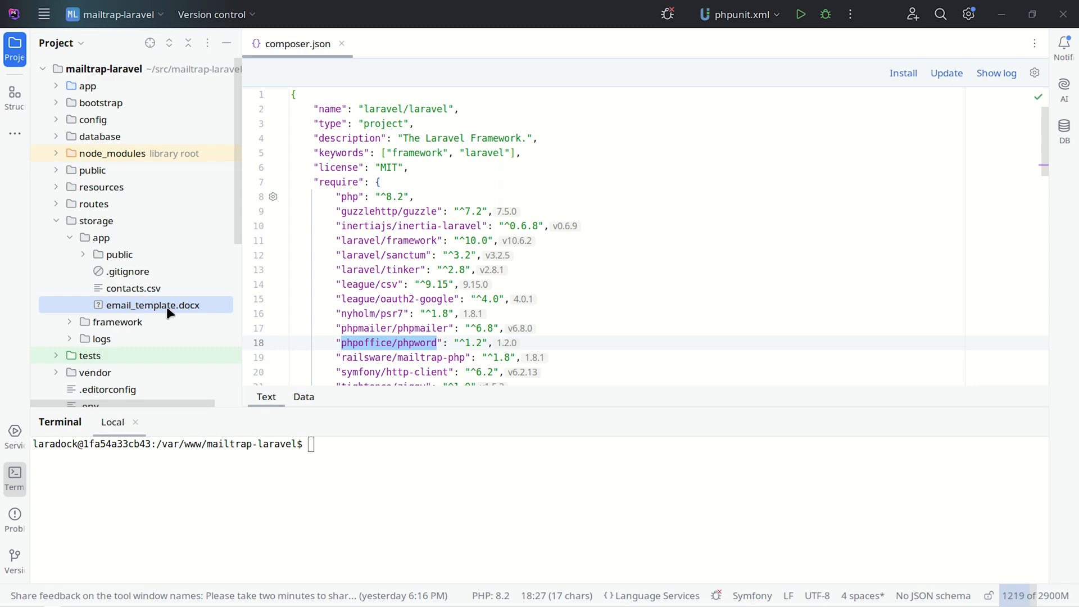
{"action": "double_click", "coordinate": [154, 304]}
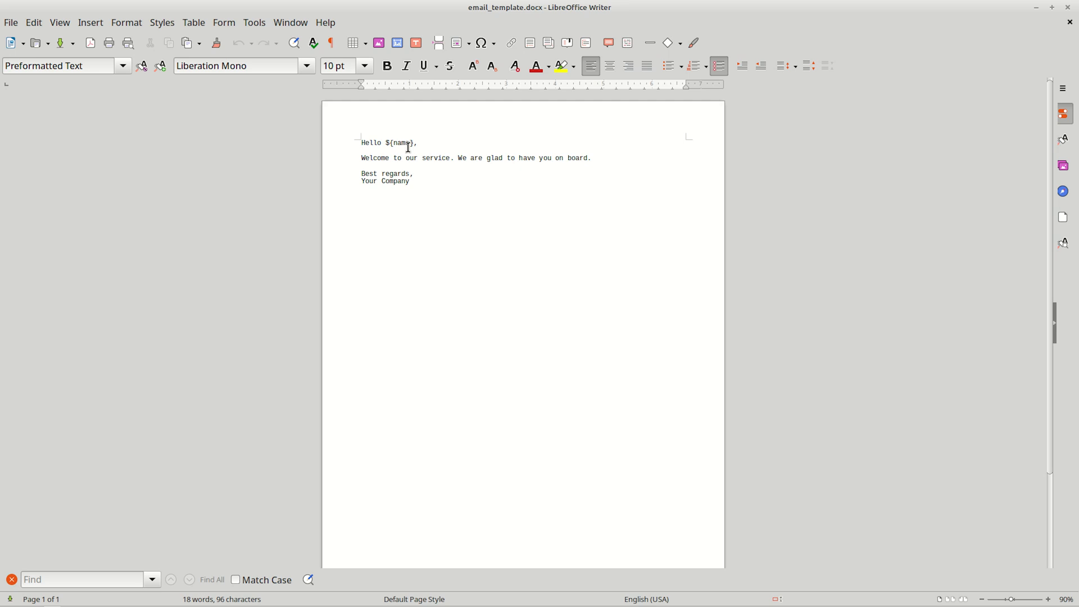
- Select the ${name} placeholder in the template's greeting
{"action": "double_click", "coordinate": [399, 143]}
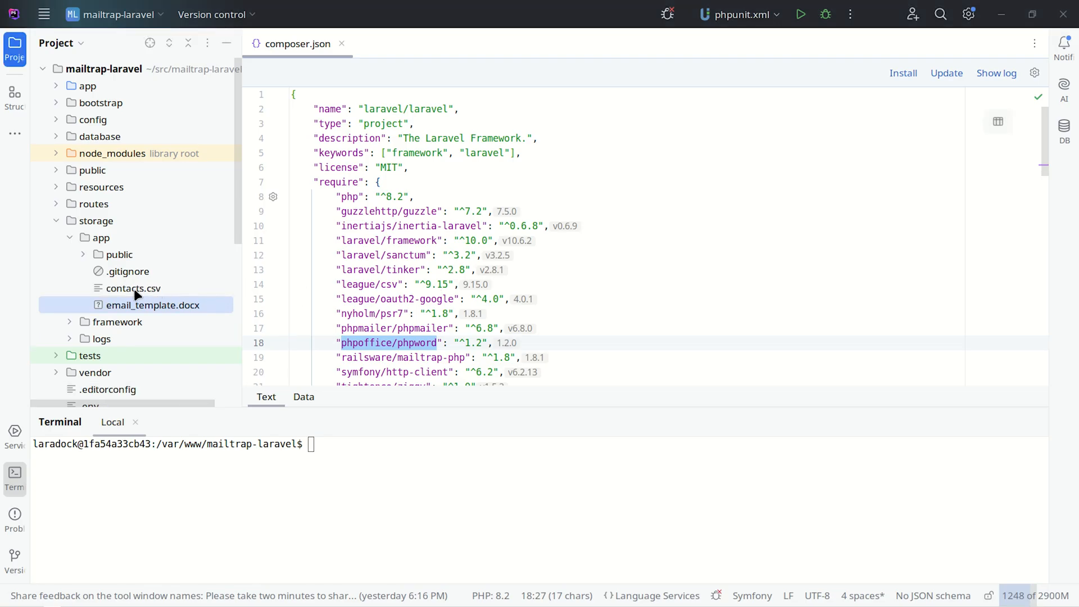
- Open contacts.csv with John and Jane's rows, then collapse the storage folder
{"action": "double_click", "coordinate": [132, 288]}
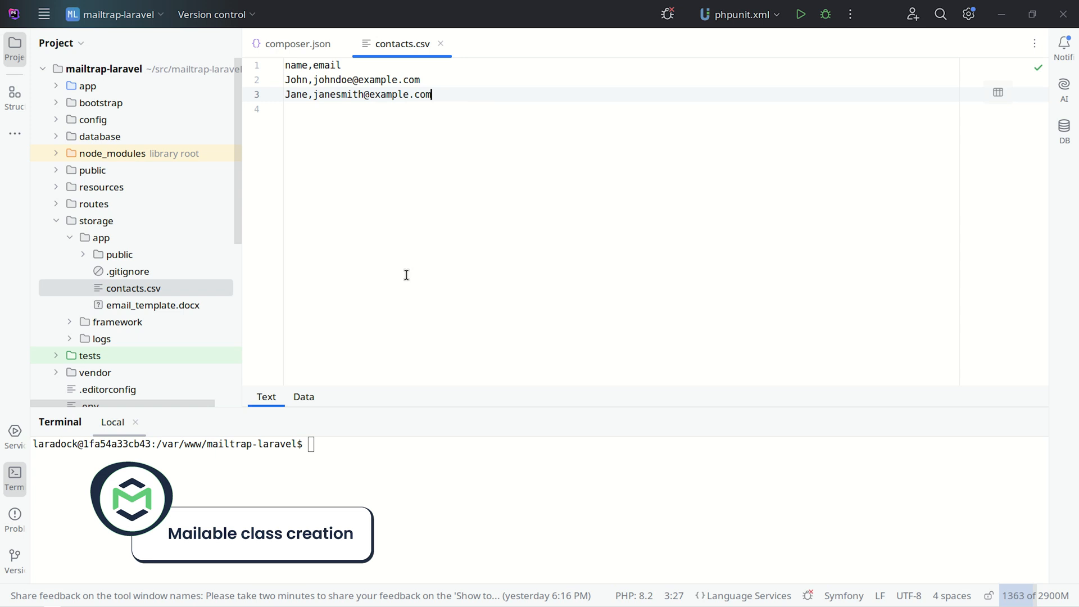
{"action": "left_click", "coordinate": [95, 220]}
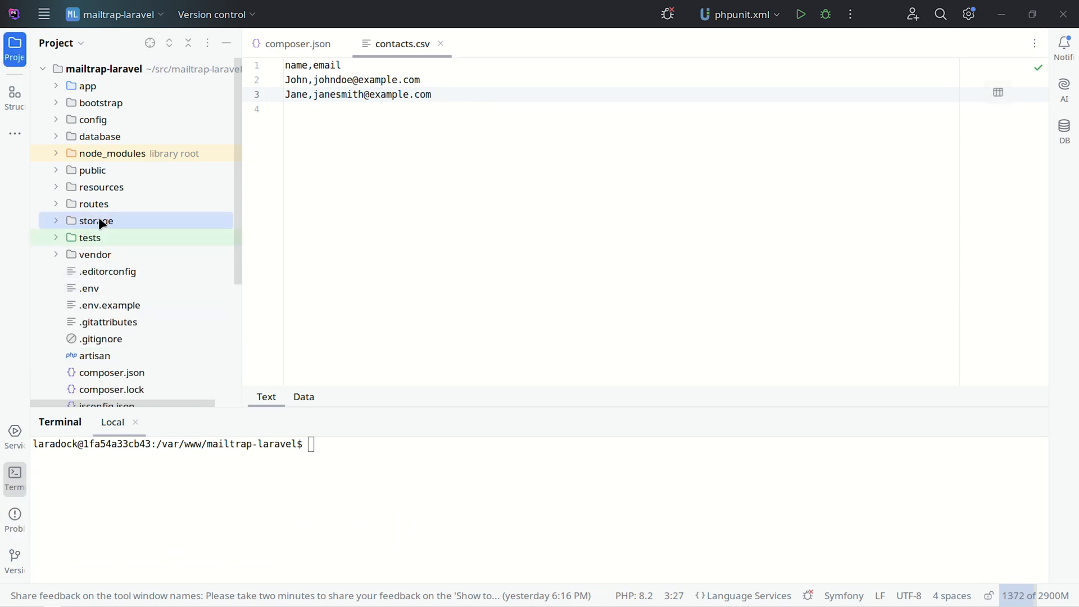
- Open app/Mail/WelcomeEmail.php and type 'php artisan make:mail WelcomeEmail' to show its generation
{"action": "left_click", "coordinate": [56, 86]}
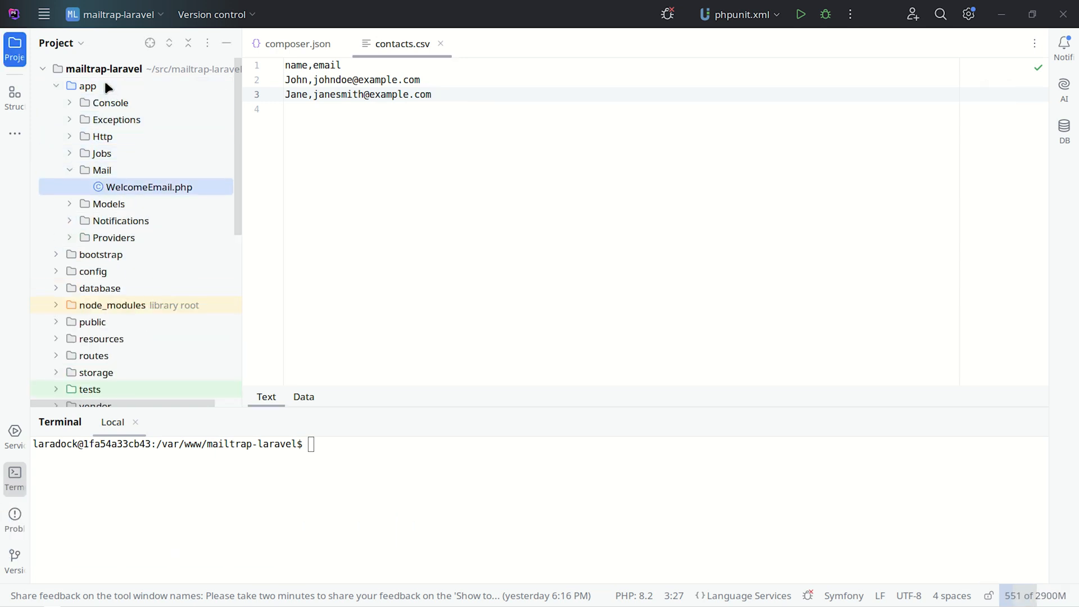
{"action": "double_click", "coordinate": [147, 186]}
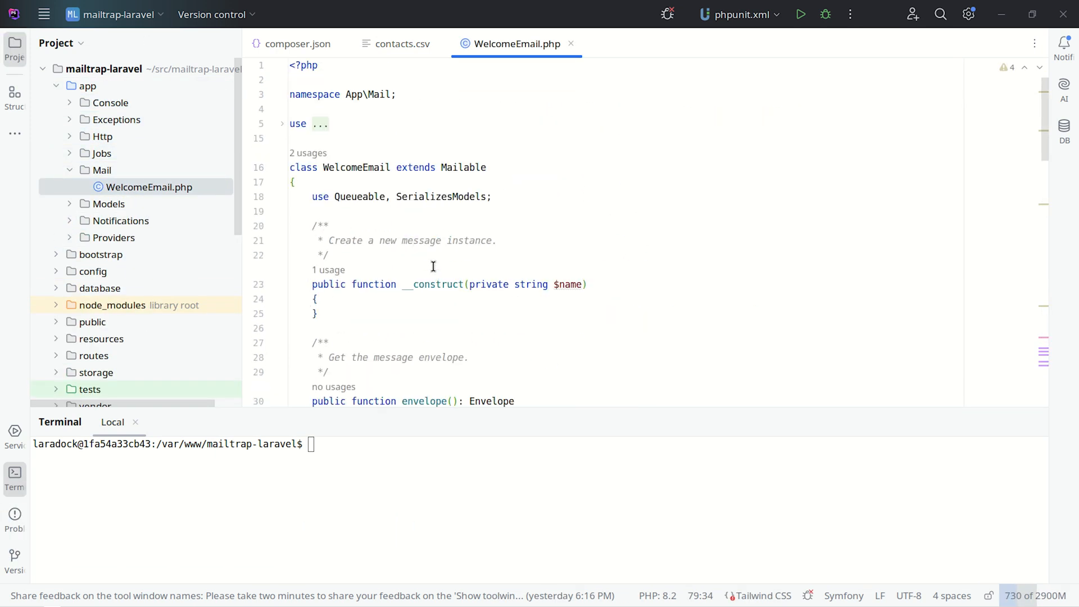
{"action": "type", "text": "php artisan"}
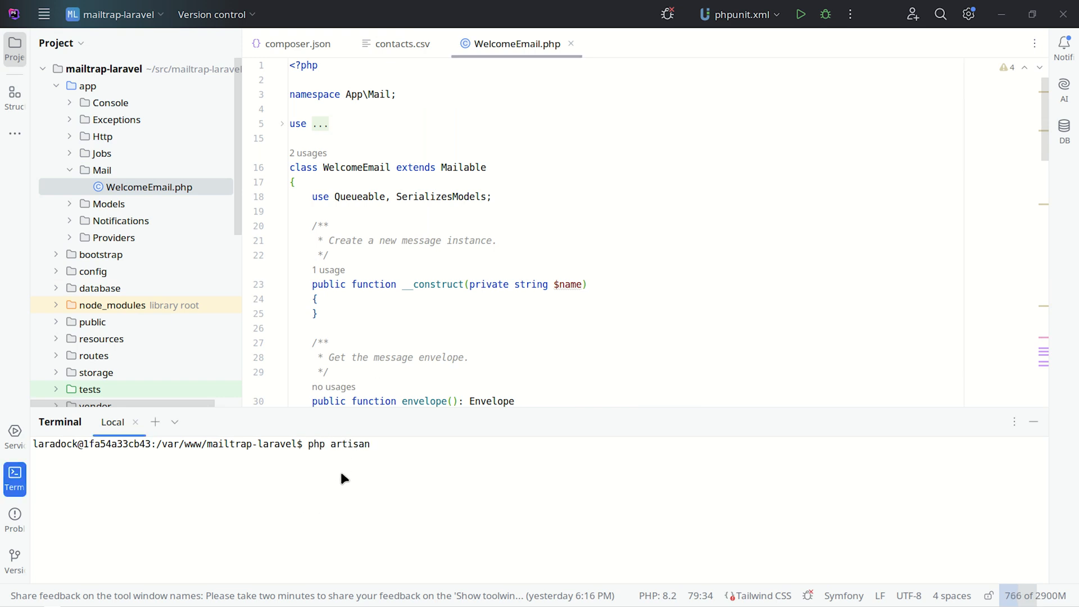
{"action": "type", "text": "make:mail WelcomeEmail"}
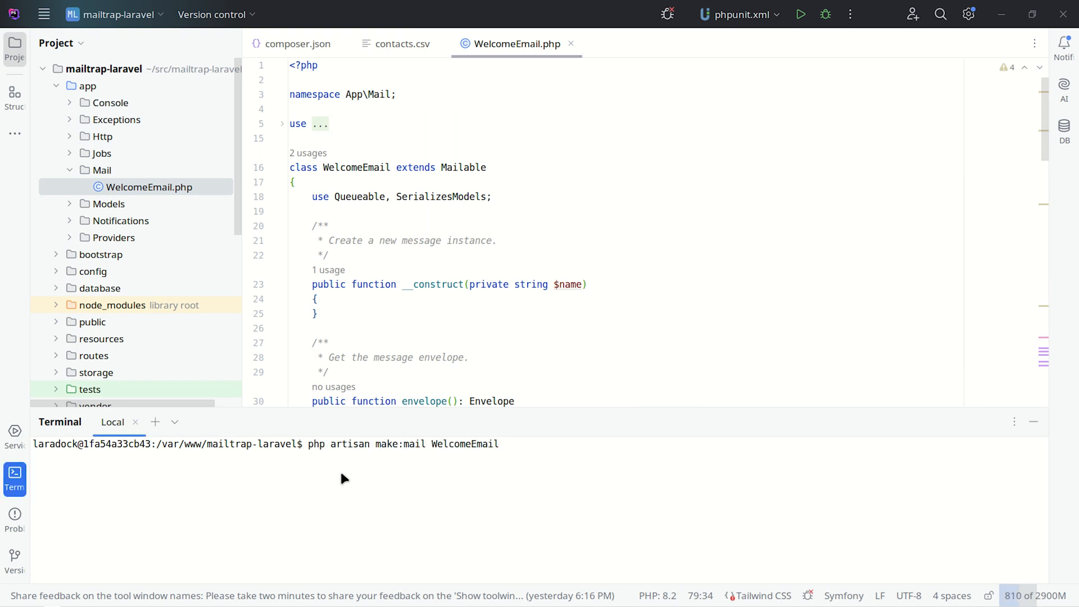
{"action": "scroll", "scroll_direction": "down", "scroll_amount": 3}
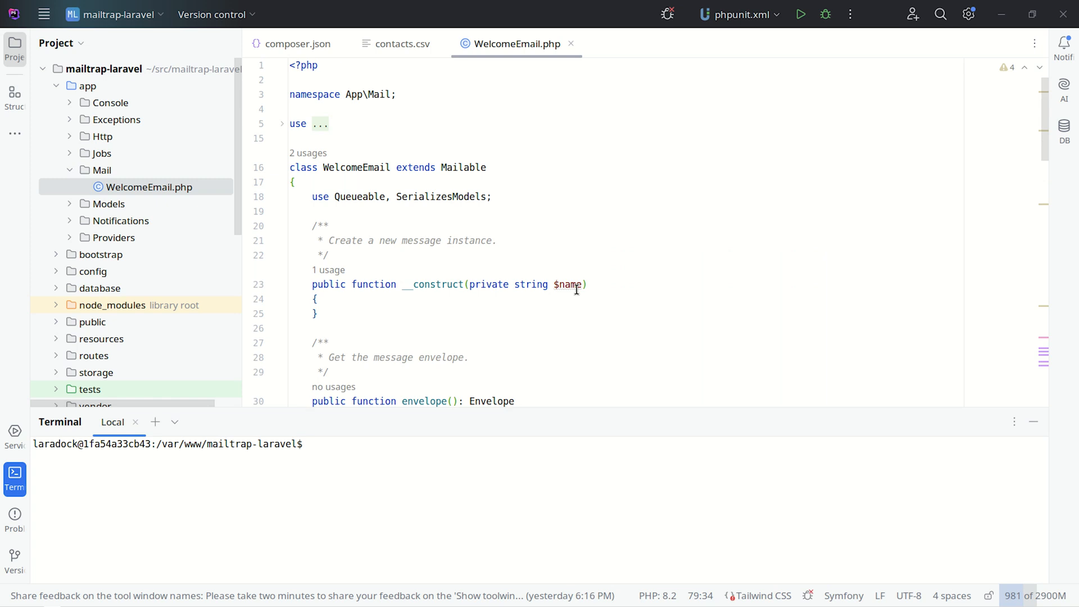
- Review WelcomeEmail's constructor name parameter and content() method, then expand resources
{"action": "left_click", "coordinate": [570, 285]}
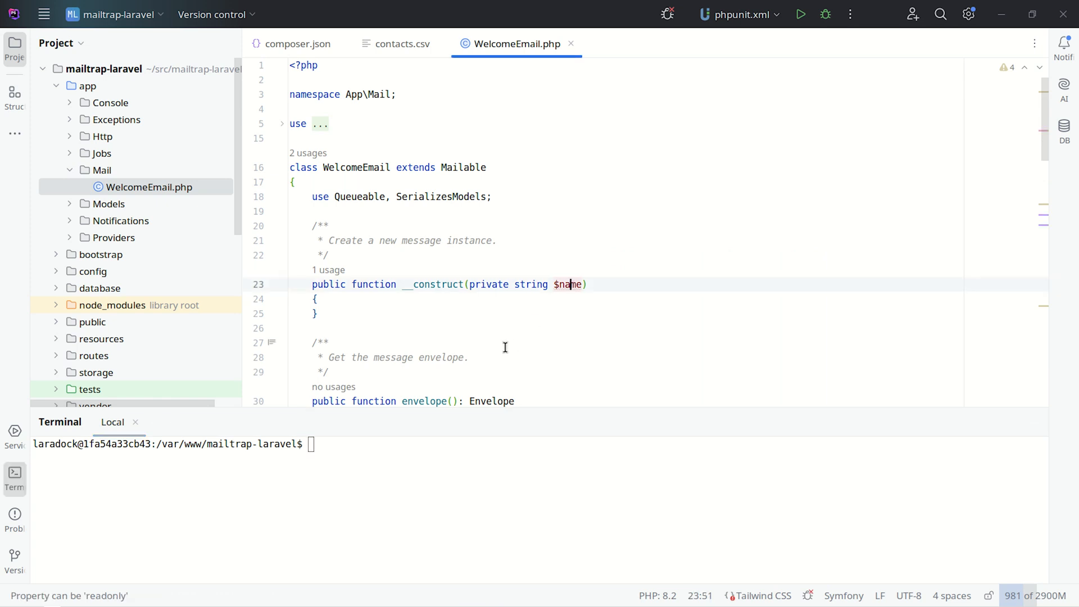
{"action": "scroll", "scroll_direction": "down", "scroll_amount": 3}
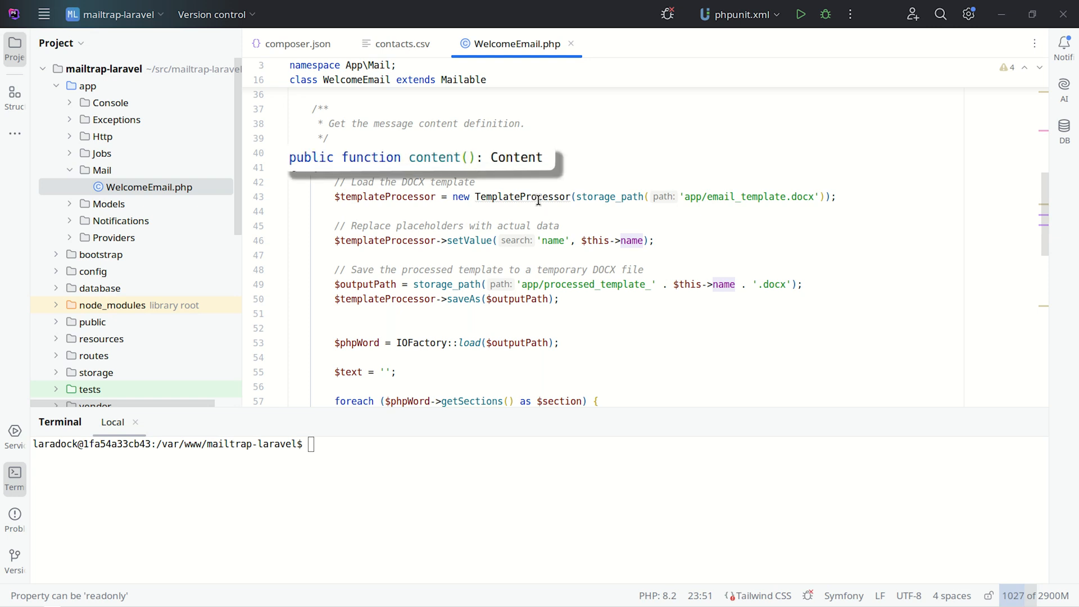
{"action": "left_click", "coordinate": [537, 197]}
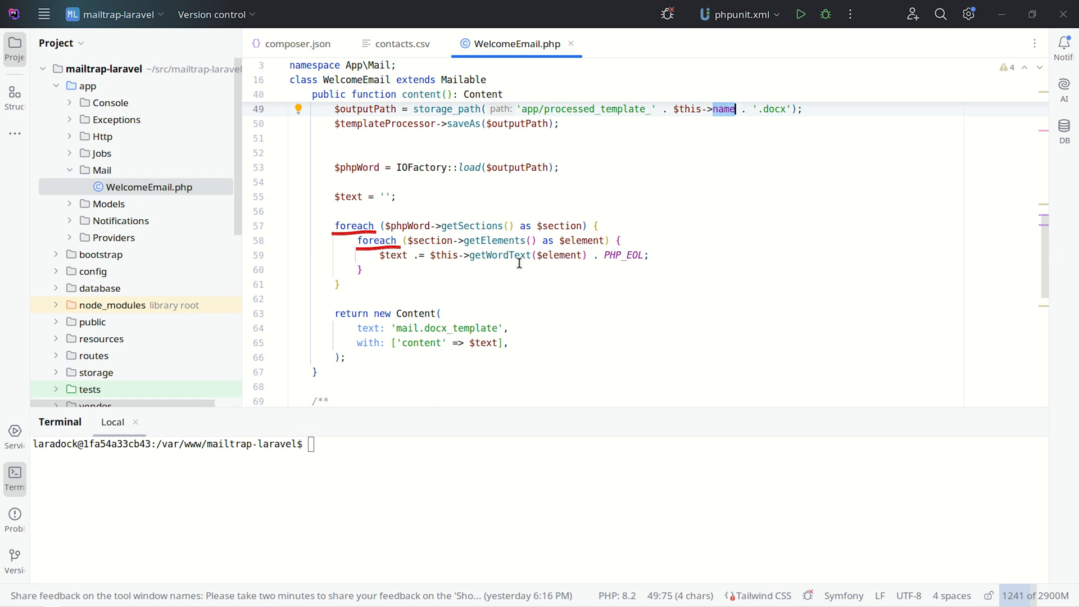
{"action": "mouse_move", "coordinate": [488, 263]}
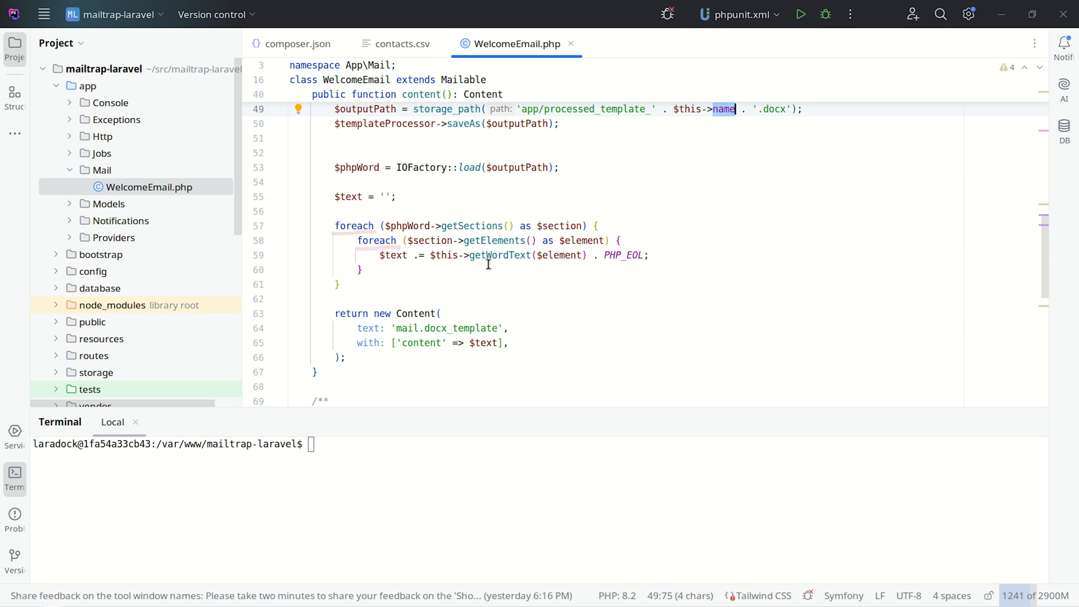
{"action": "mouse_move", "coordinate": [505, 273]}
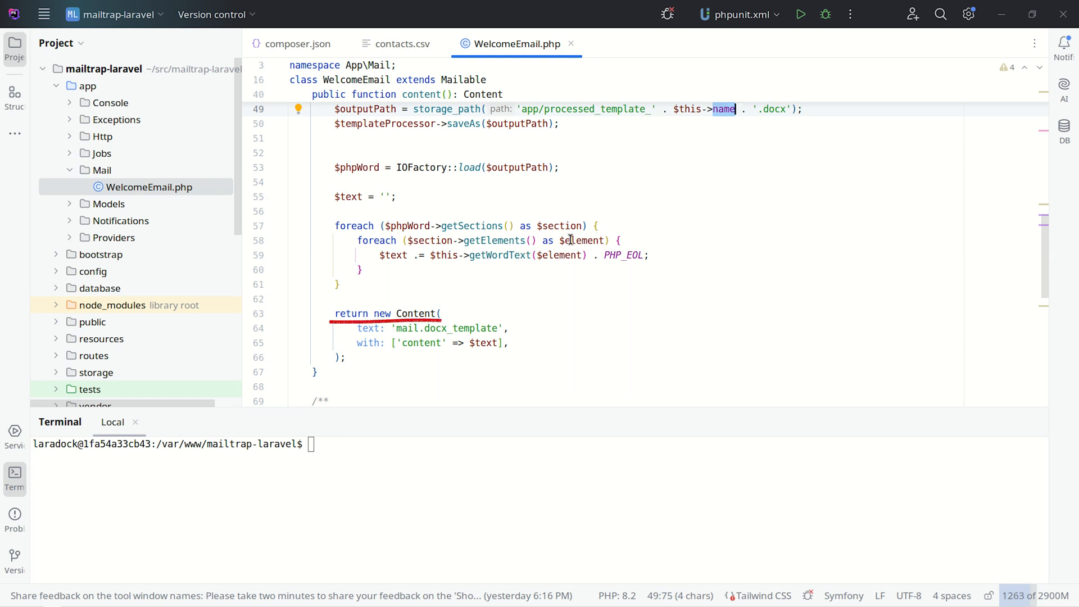
{"action": "mouse_move", "coordinate": [439, 207]}
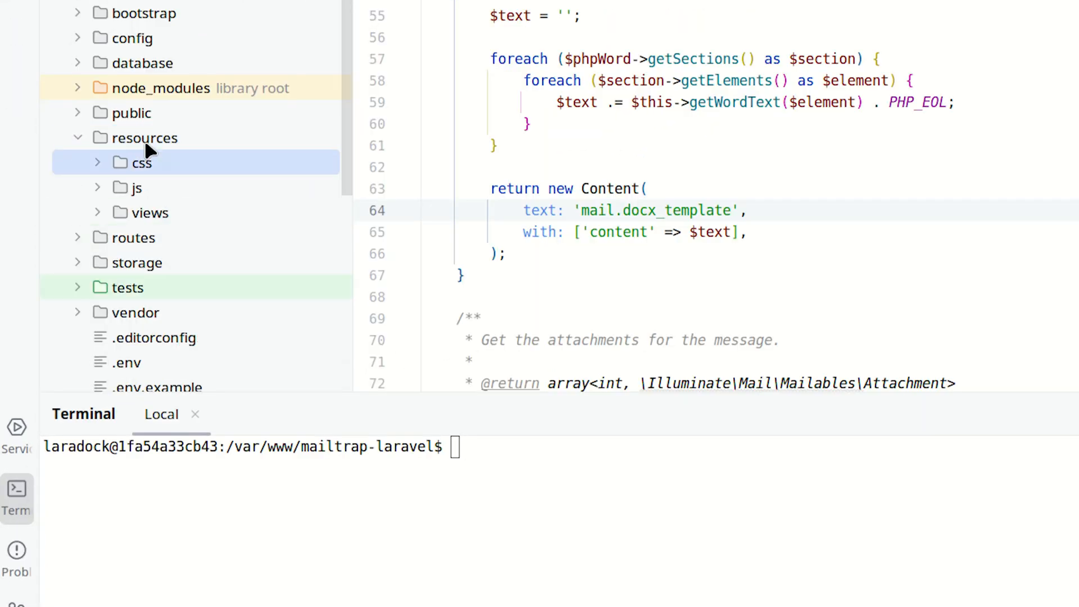
- Expand resources/views to find docx_template.blade.php, then move to getWordText()
{"action": "left_click", "coordinate": [149, 212]}
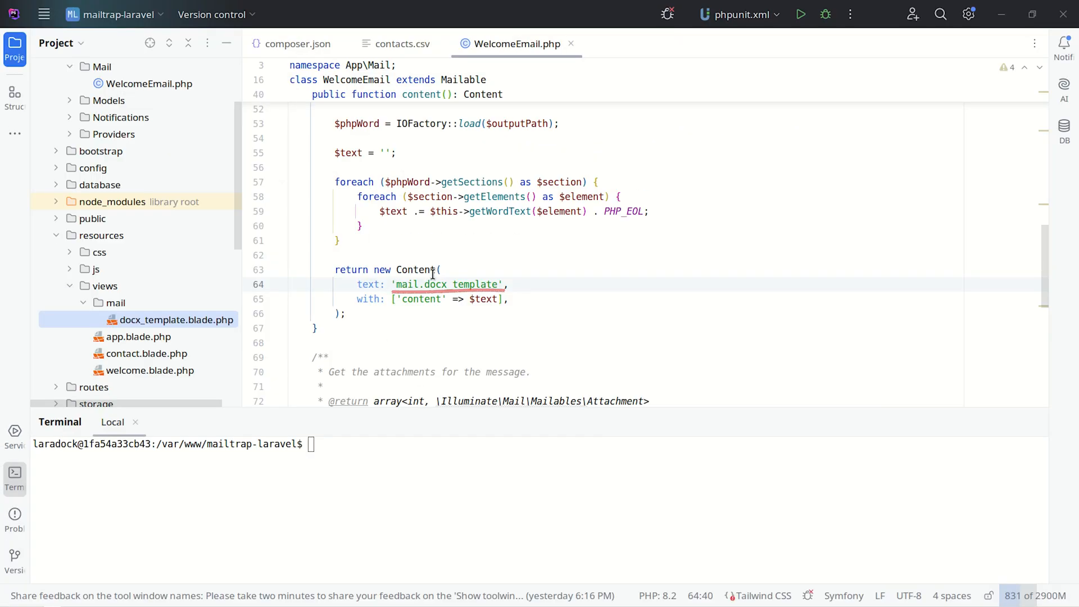
{"action": "double_click", "coordinate": [454, 284]}
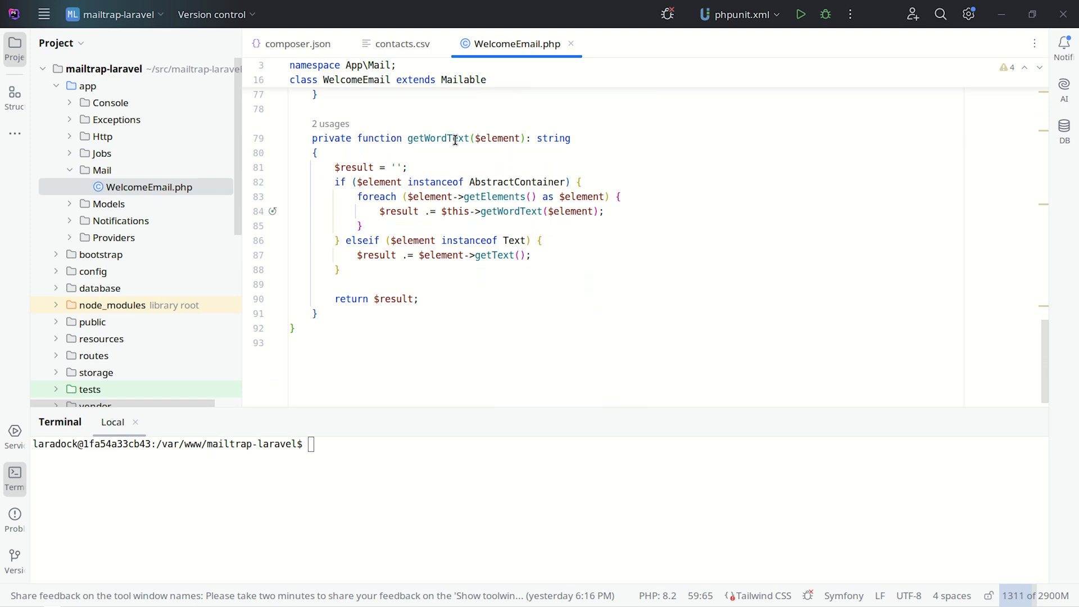
- Highlight getWordText and its recursive call inside the helper
{"action": "double_click", "coordinate": [437, 138]}
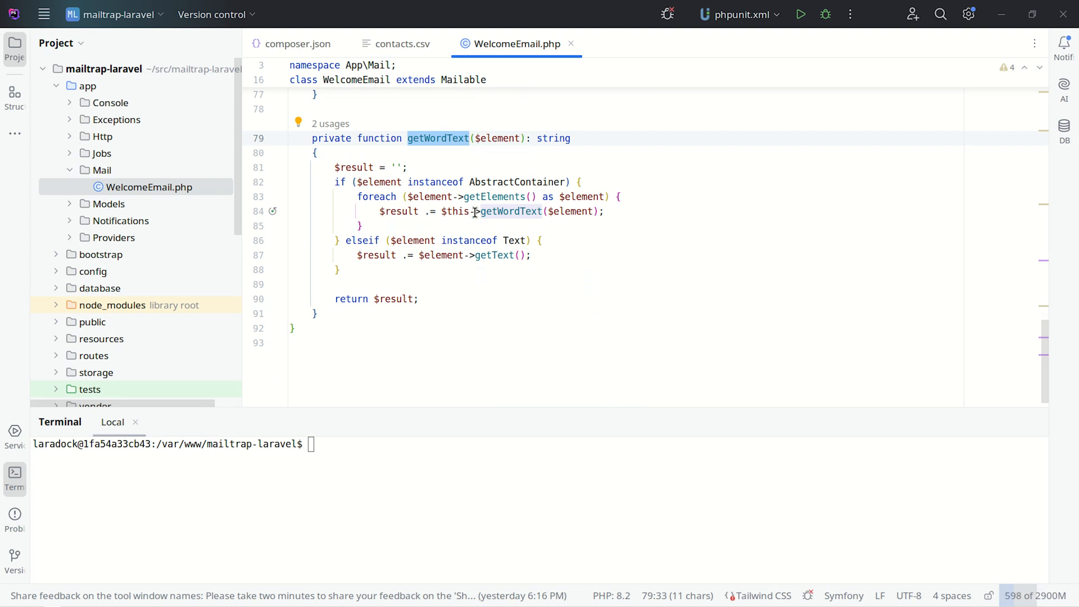
{"action": "left_click", "coordinate": [501, 181]}
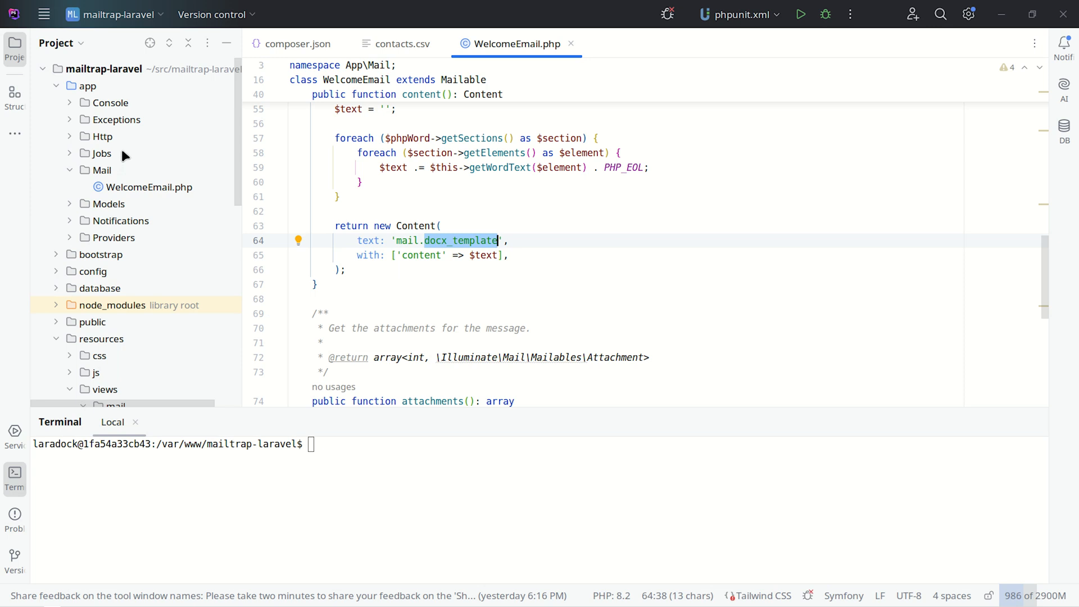
- Open SendWelcomeEmails.php and scroll to handle(), which reads contacts.csv and mails WelcomeEmail
{"action": "left_click", "coordinate": [108, 102]}
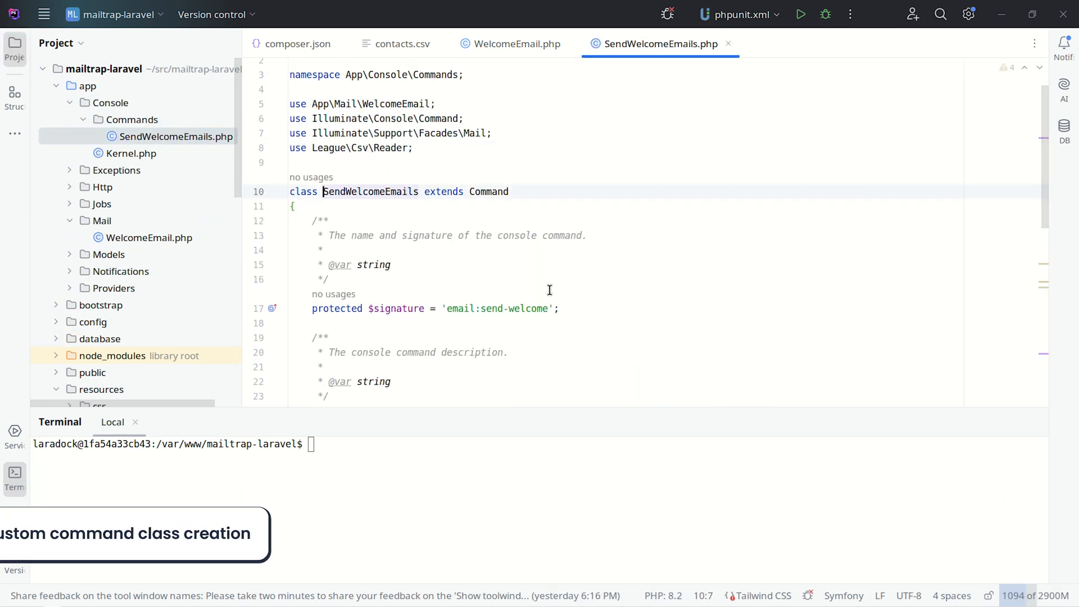
{"action": "scroll", "scroll_direction": "down", "scroll_amount": 3}
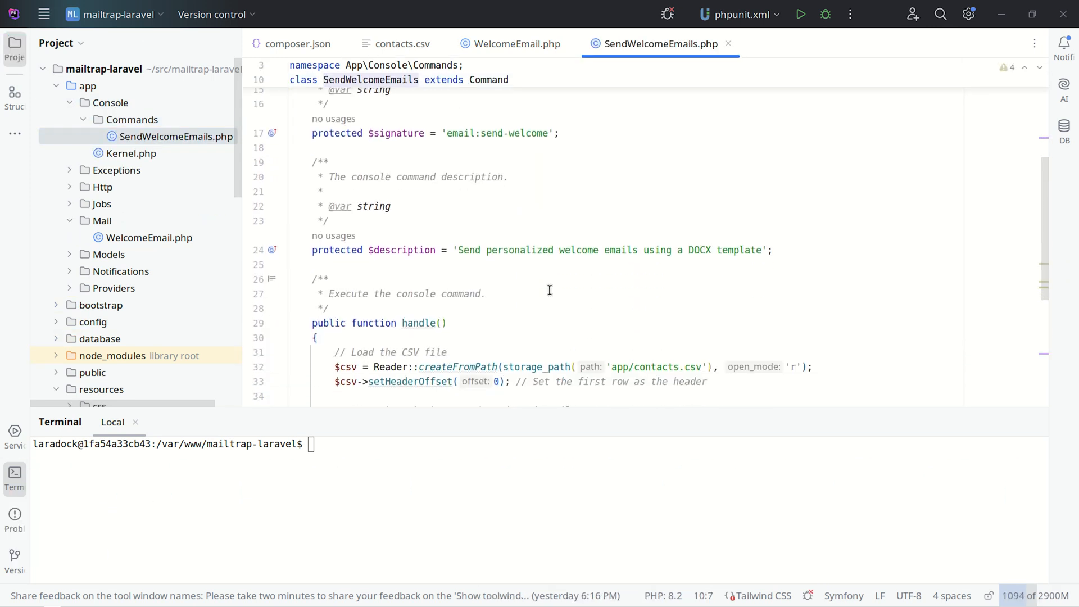
{"action": "scroll", "scroll_direction": "down", "scroll_amount": 3}
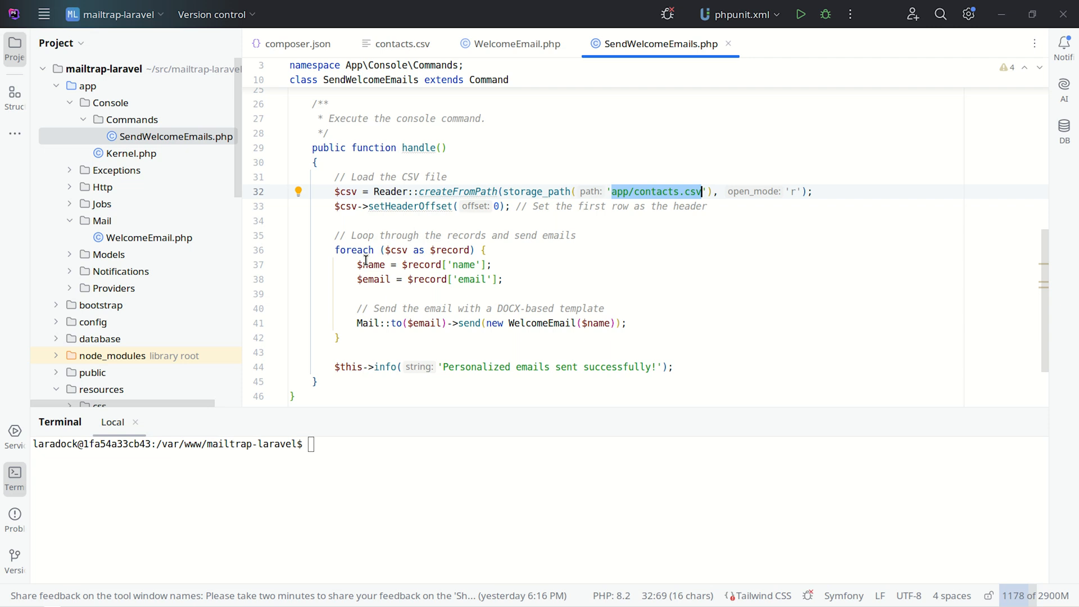
{"action": "left_click", "coordinate": [342, 193]}
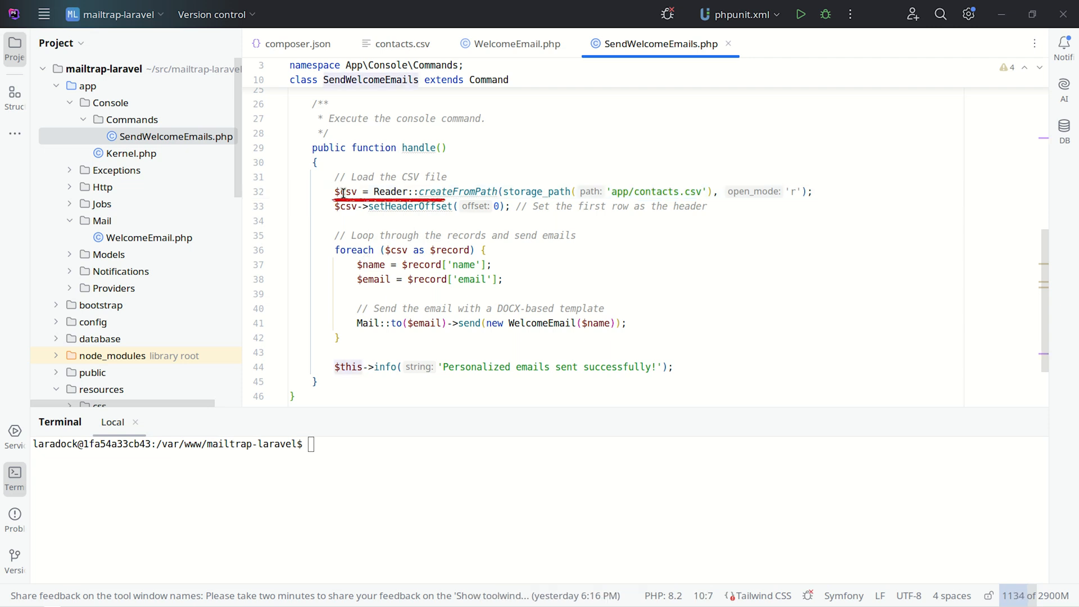
{"action": "double_click", "coordinate": [647, 191]}
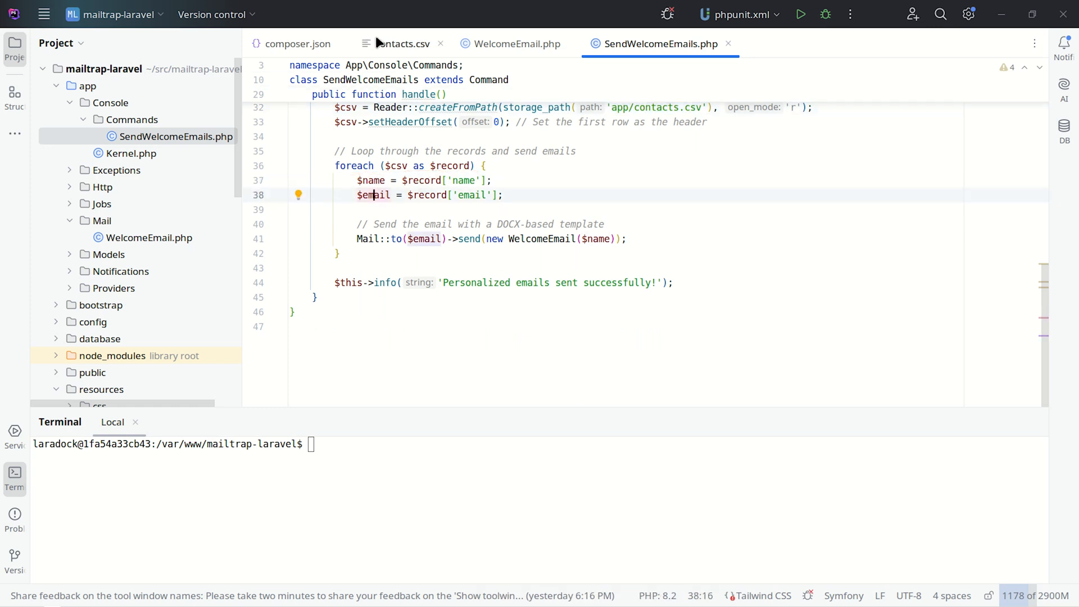
{"action": "left_click", "coordinate": [398, 44]}
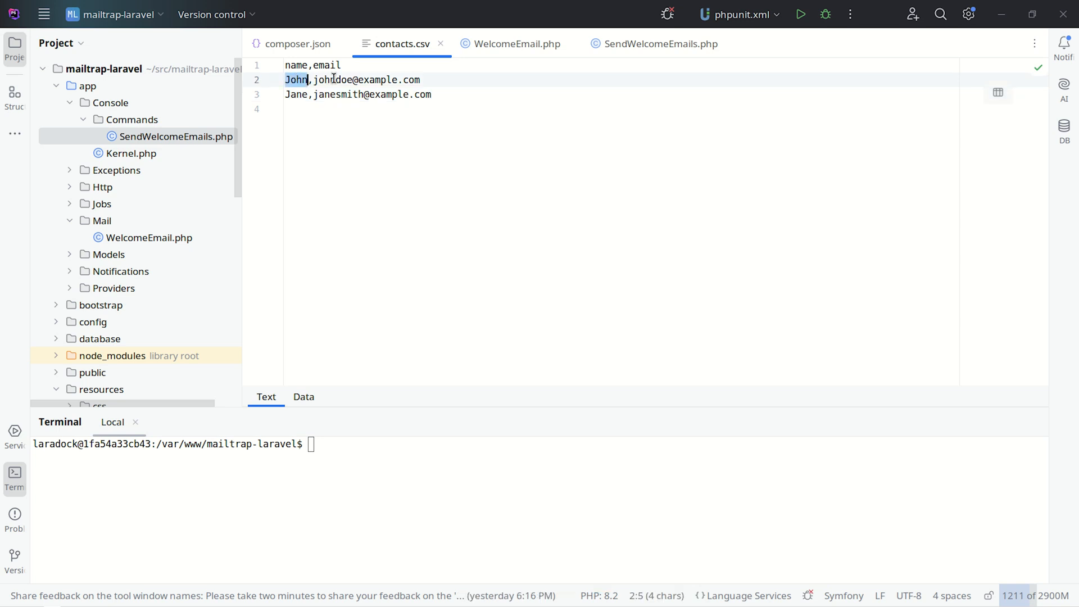
{"action": "mouse_move", "coordinate": [656, 43]}
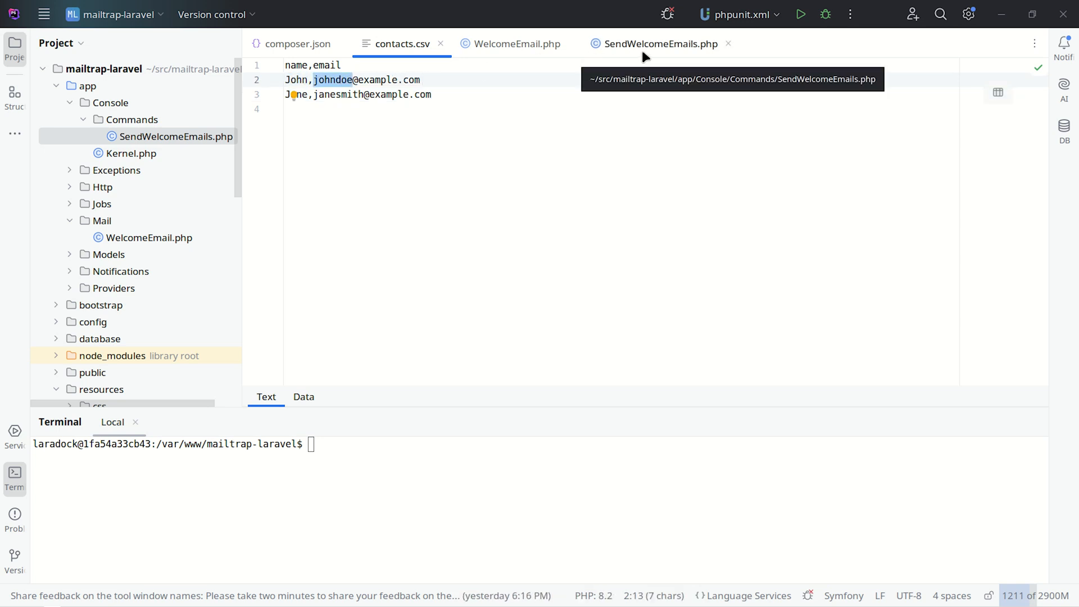
{"action": "left_click", "coordinate": [657, 43]}
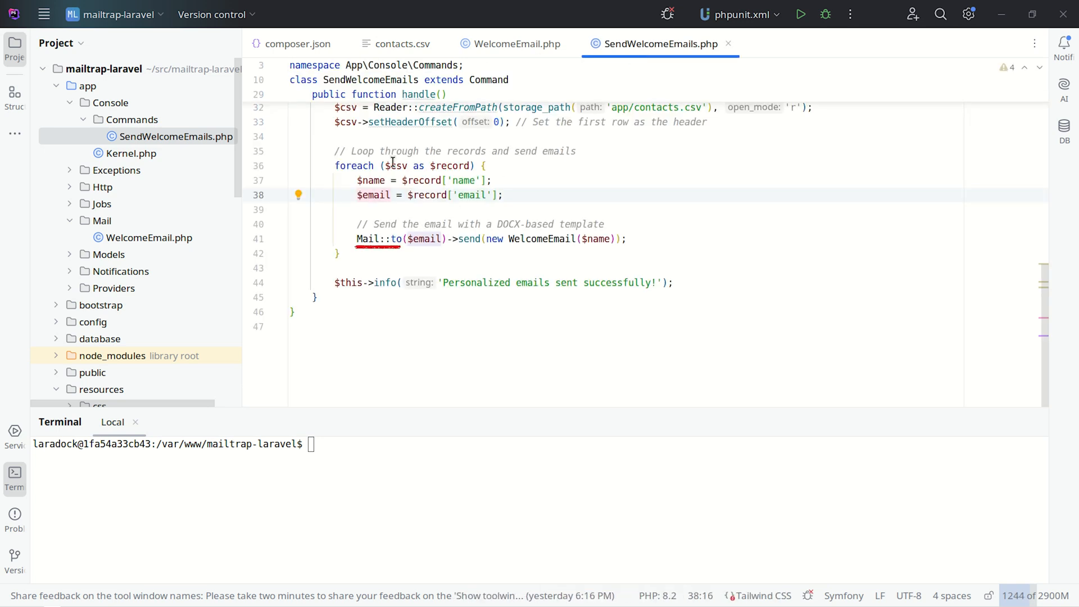
{"action": "double_click", "coordinate": [422, 239]}
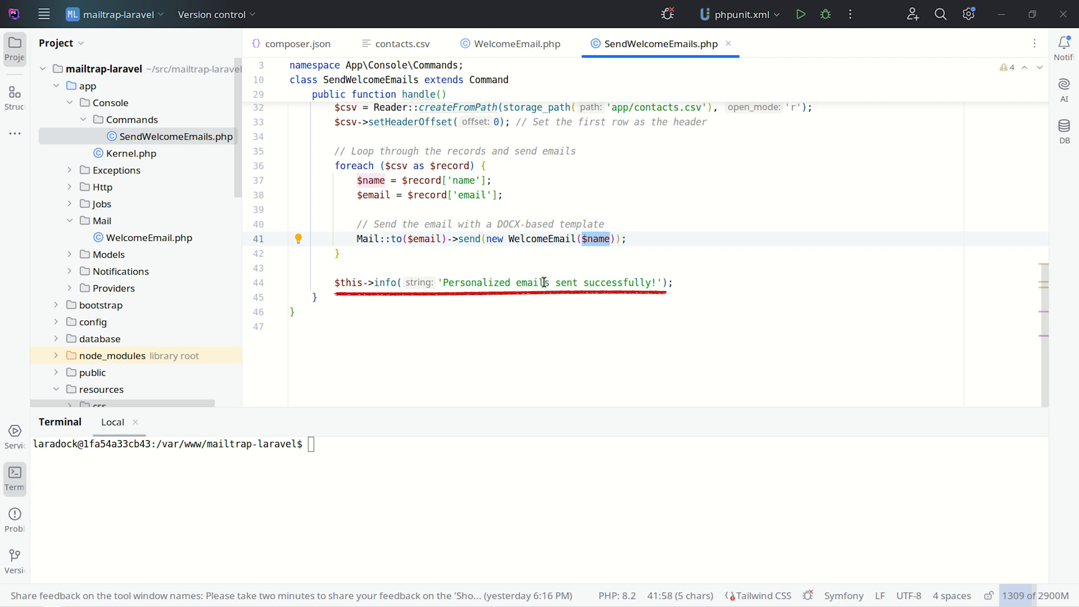
- Run 'php artisan email:send-welcome' in the Terminal to send both welcome emails
{"action": "type", "text": "php artisan email:send-welcome"}
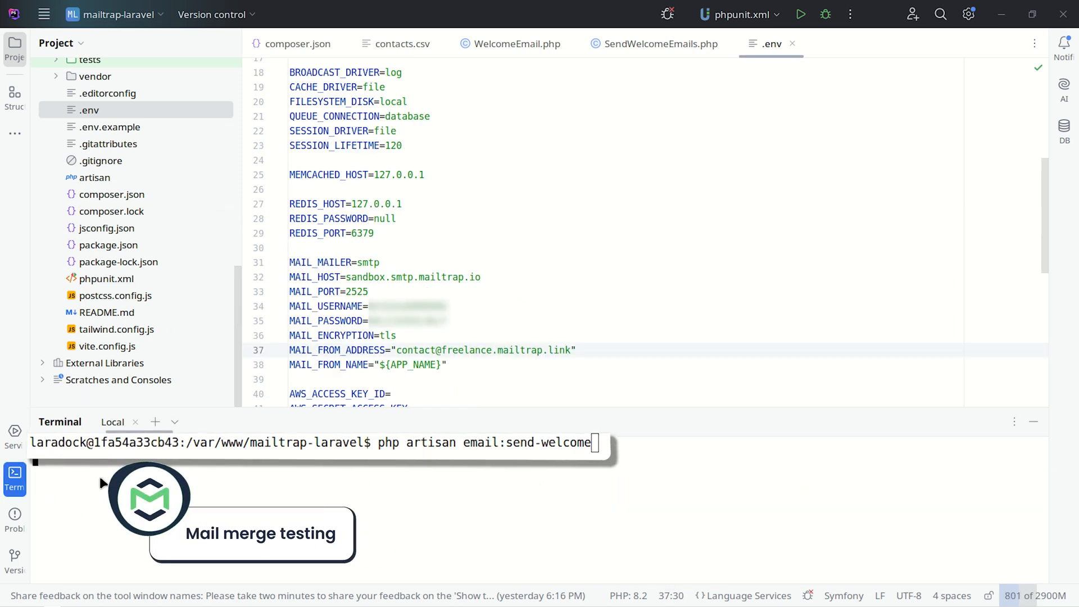
{"action": "key", "text": "Enter"}
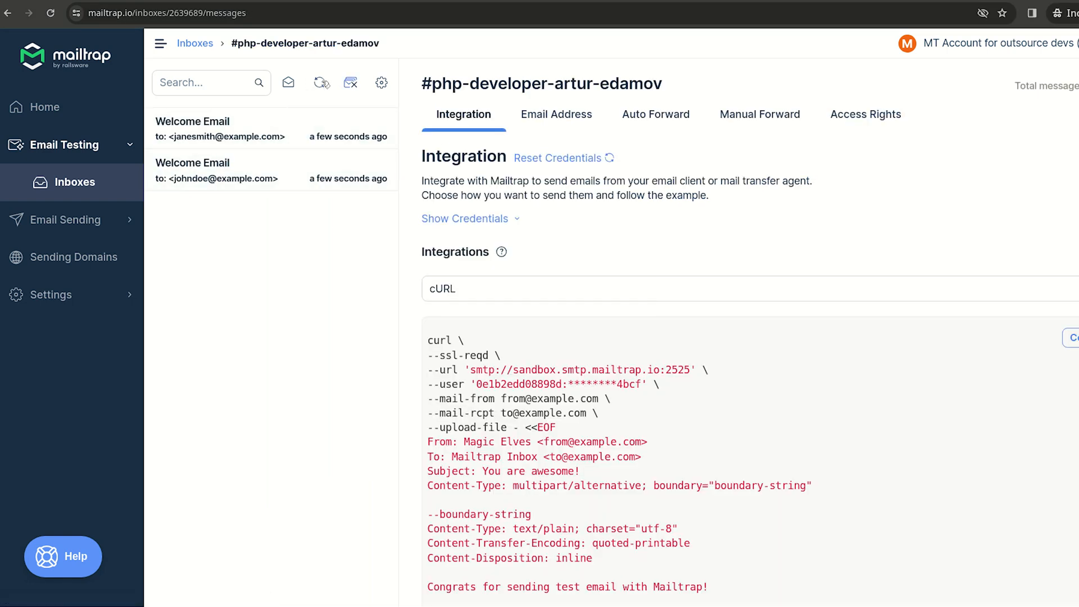
{"action": "mouse_move", "coordinate": [321, 82]}
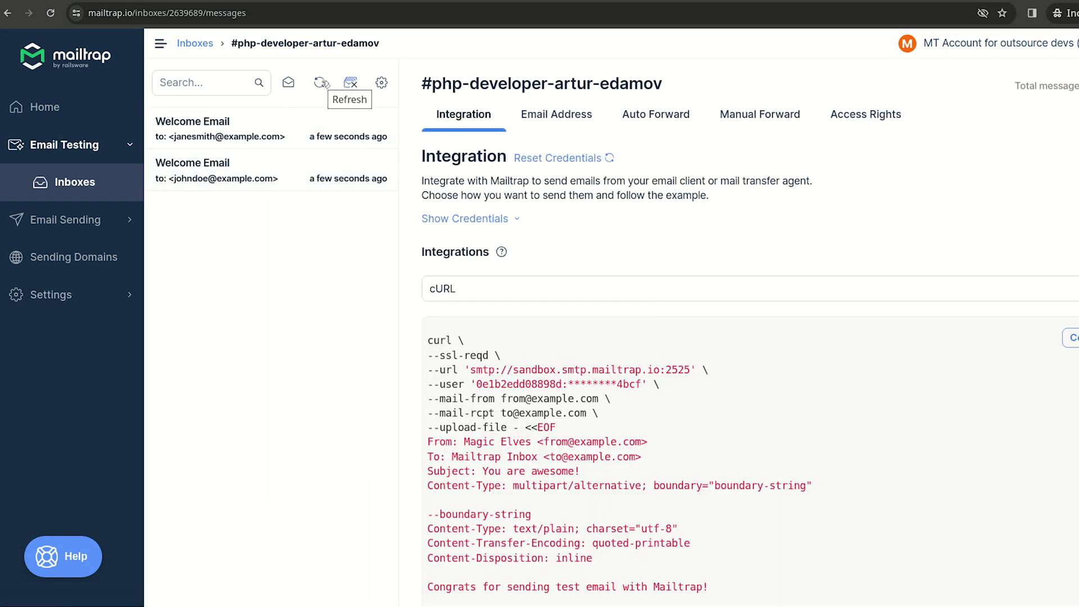